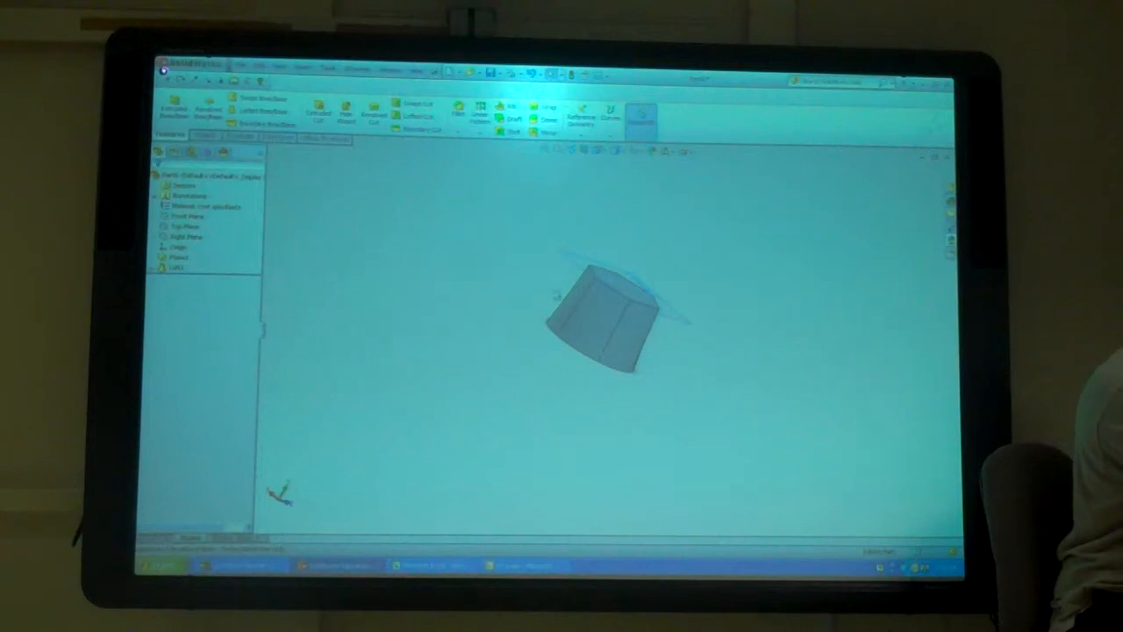
Roll back the Loft so only the hexagon and ellipse profile sketches remain visible.
click(175, 266)
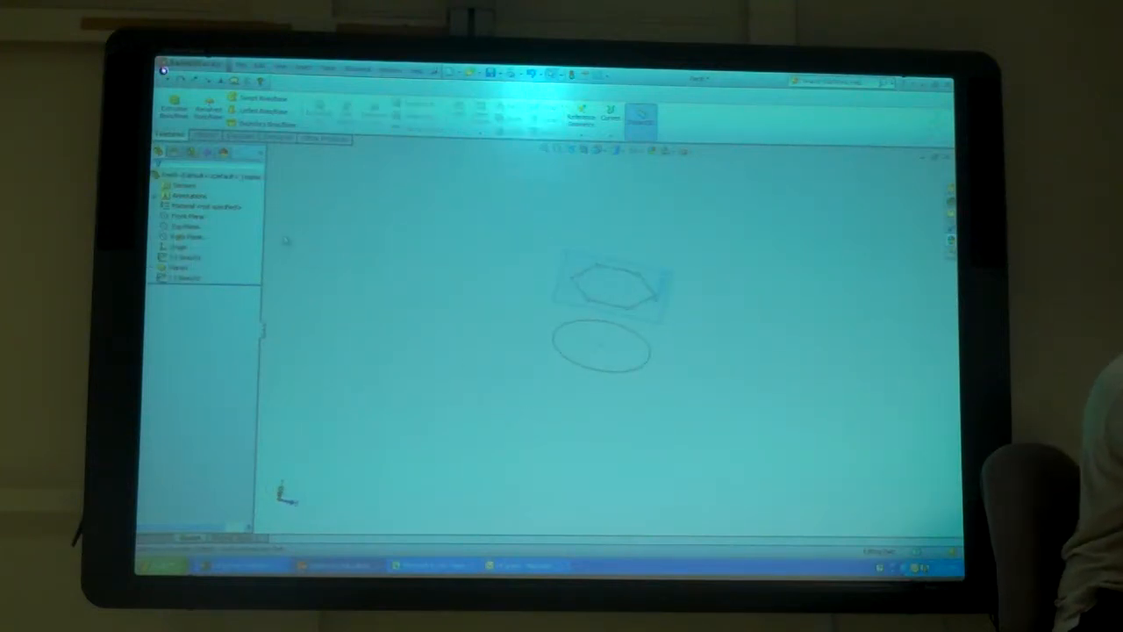
click(184, 226)
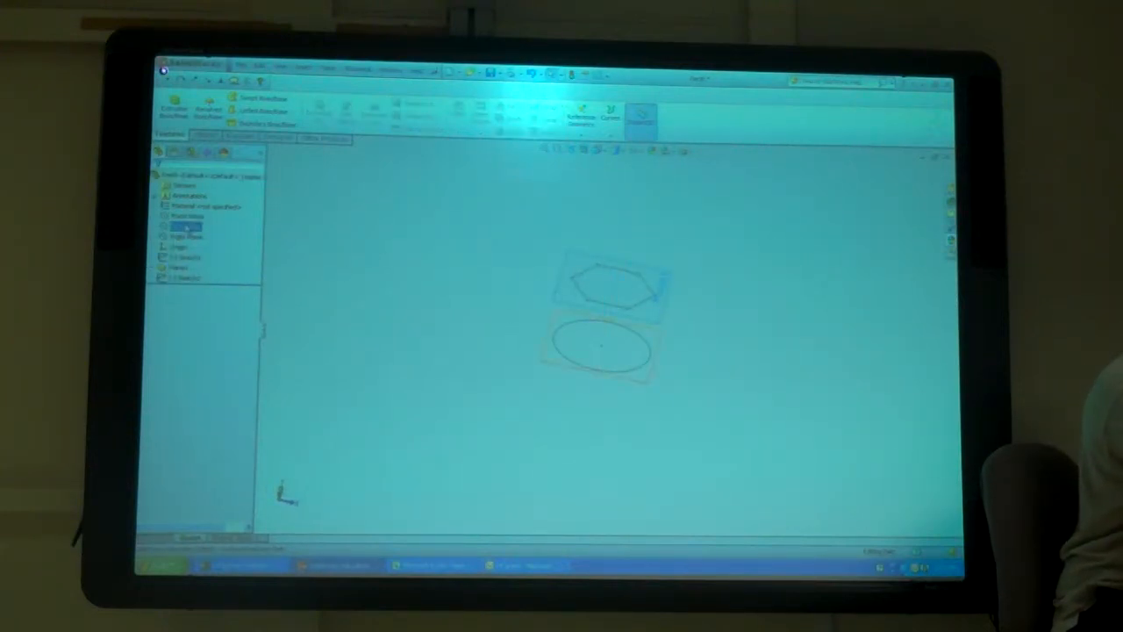
click(186, 235)
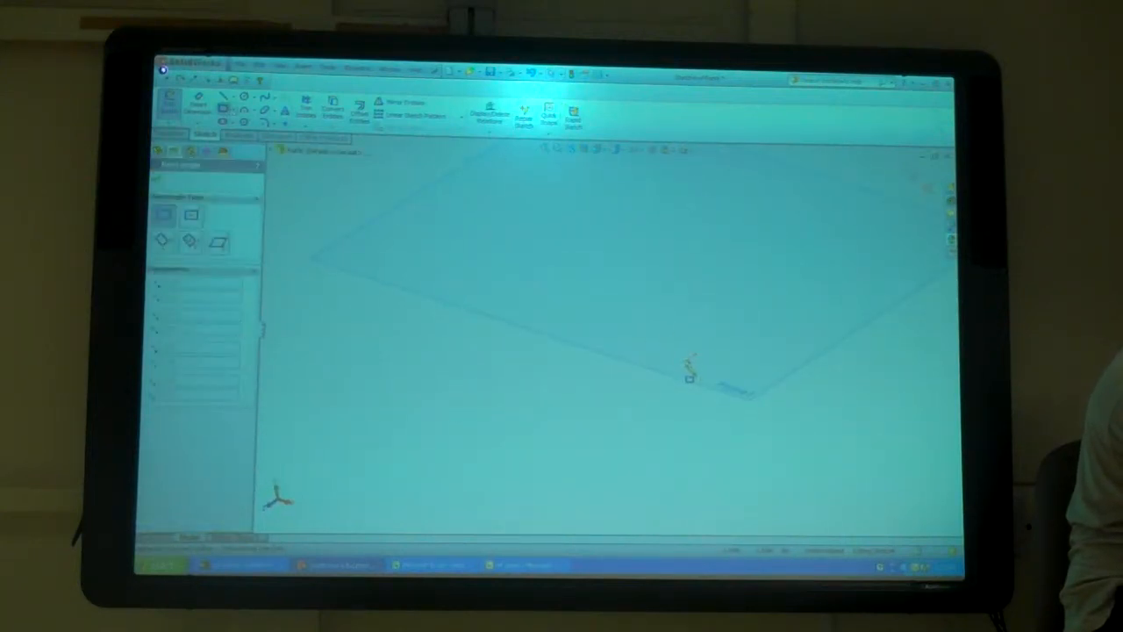
Begin a second reference plane parallel to and offset above the first.
click(223, 109)
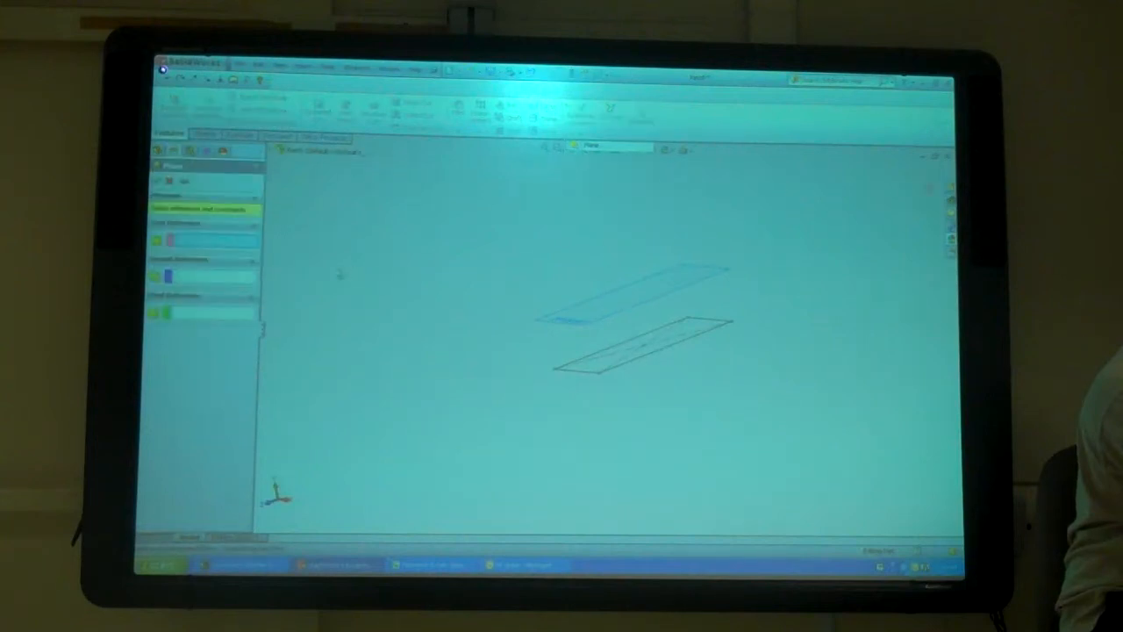
Create a third reference plane tilted at an angle through the sketched line.
click(277, 150)
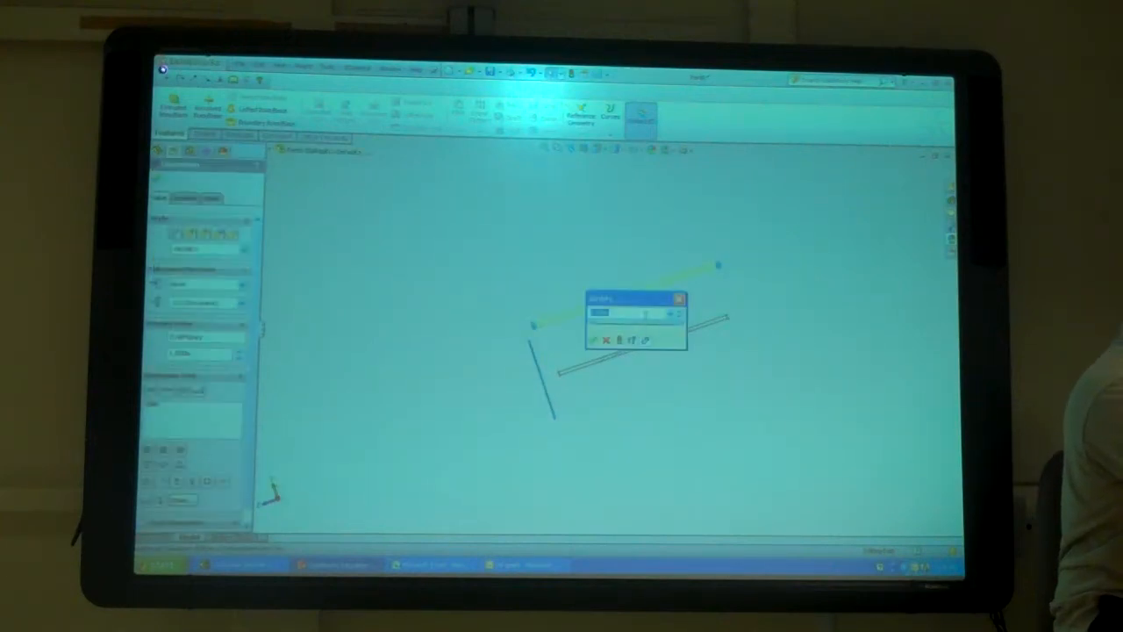
click(594, 341)
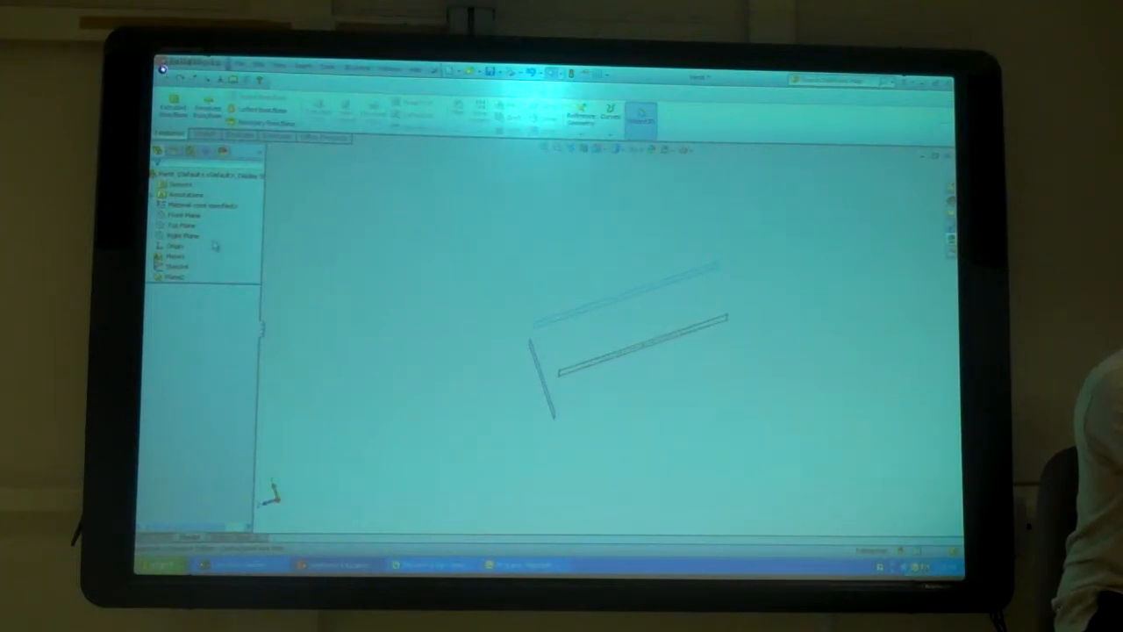
Add a small upright plane at the end of the lower angled plane.
click(175, 257)
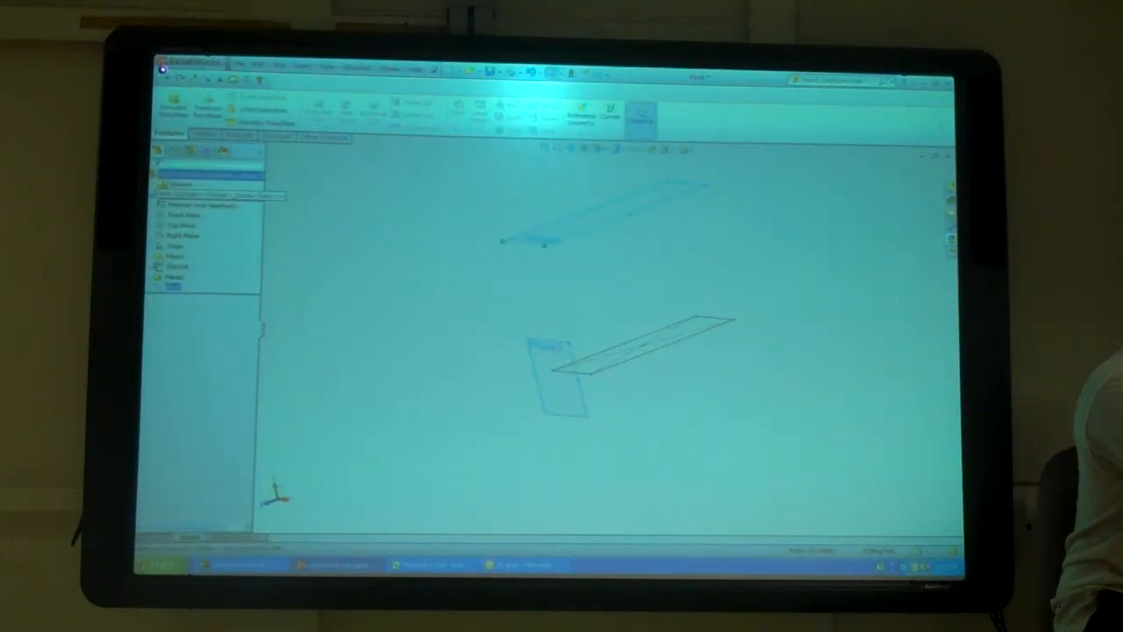
Start a new angled reference plane from the Reference Geometry list.
click(640, 114)
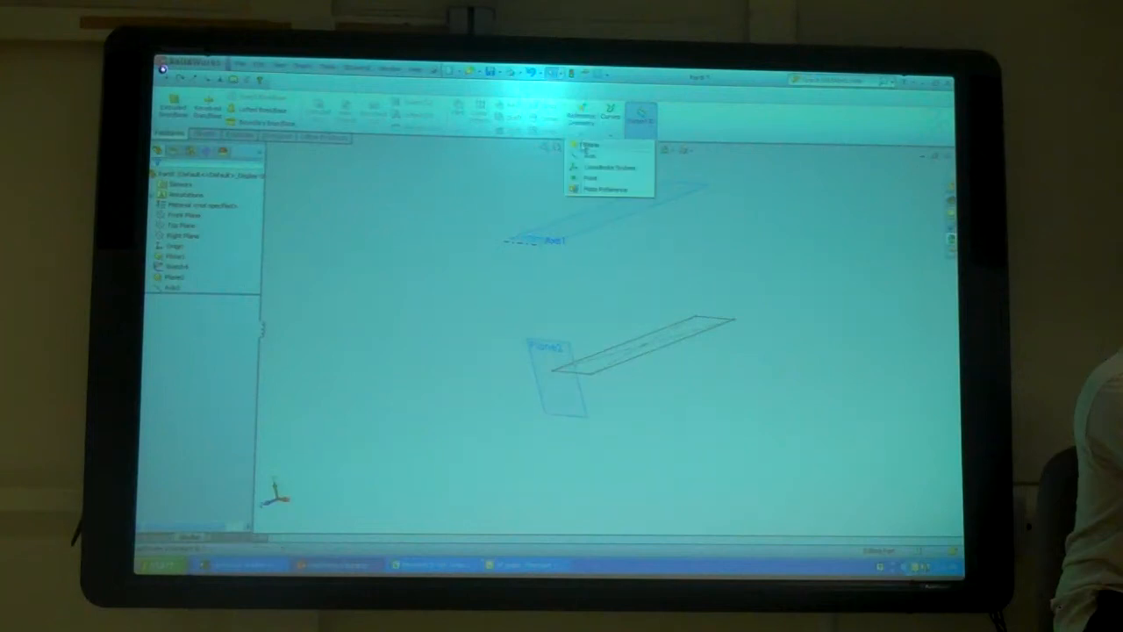
click(586, 147)
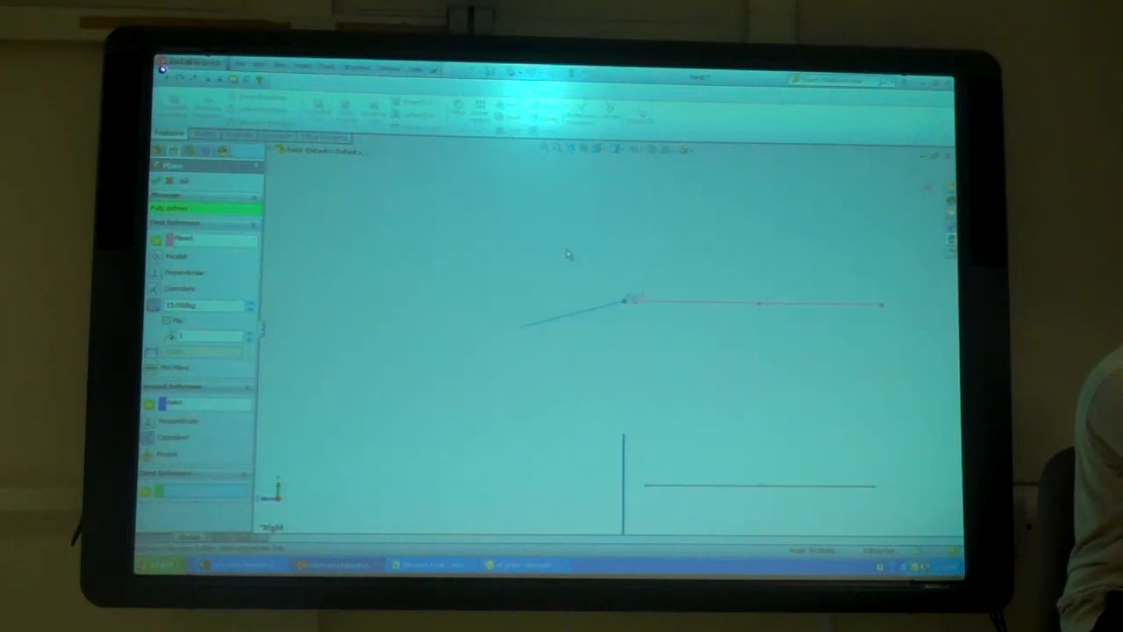
mouse_move(895, 200)
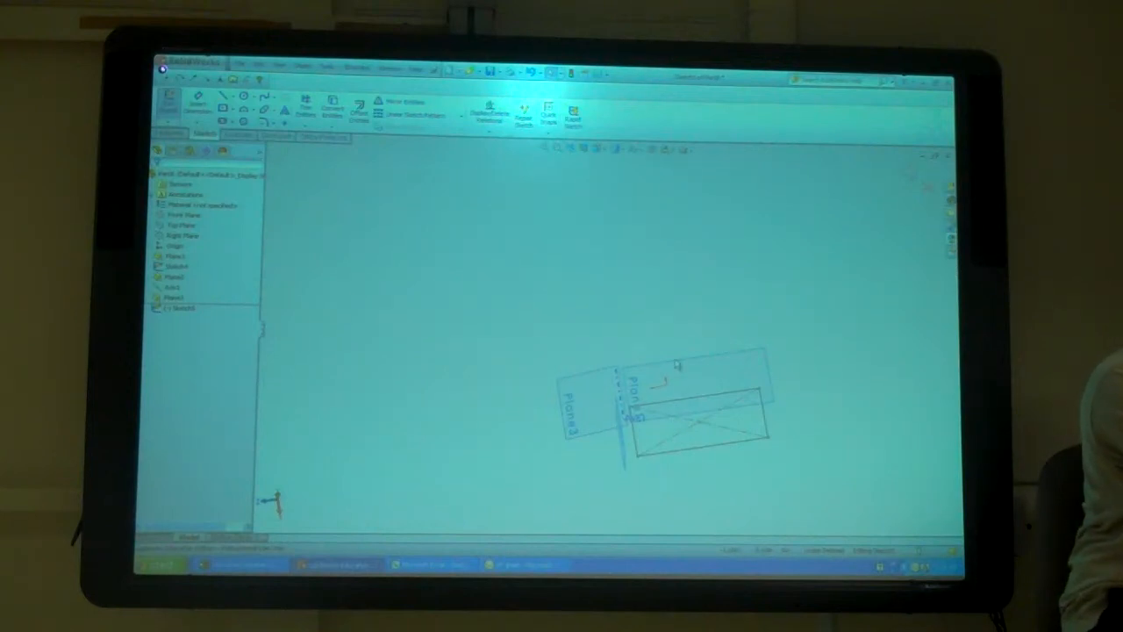
mouse_move(586, 288)
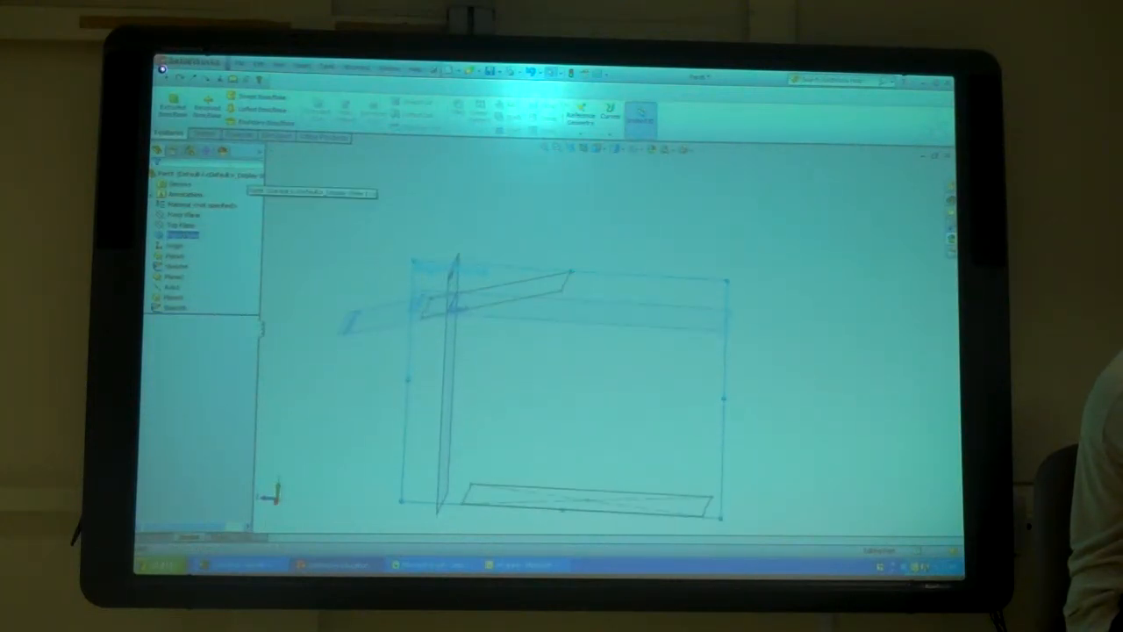
Sketch a 3-point arc guide curve from the top profile corner down to the lower profile.
click(204, 133)
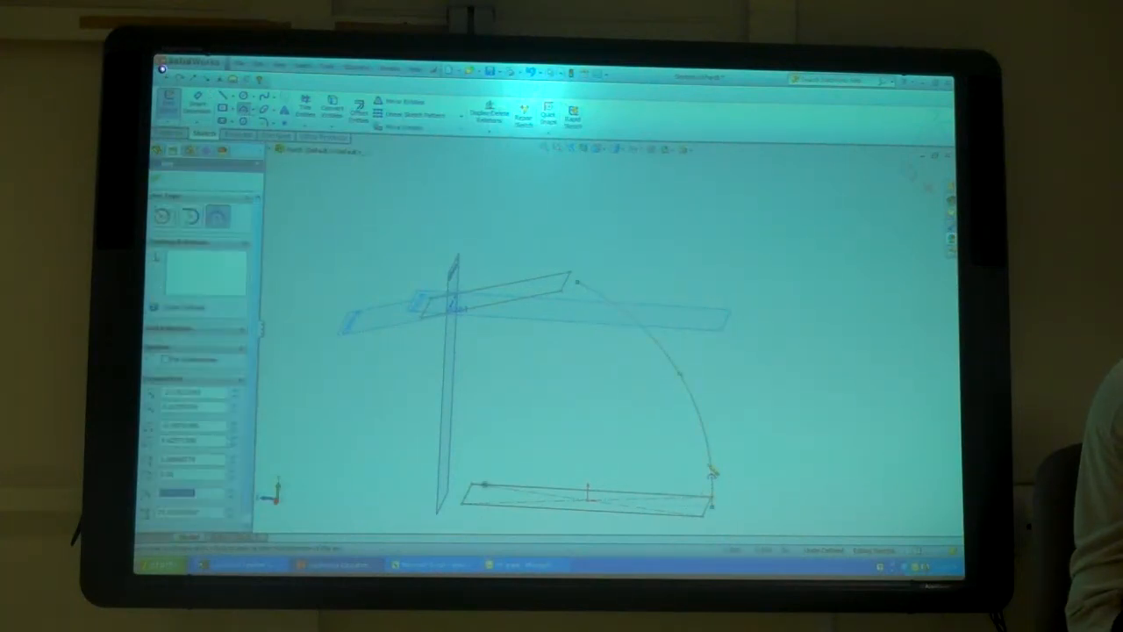
click(579, 288)
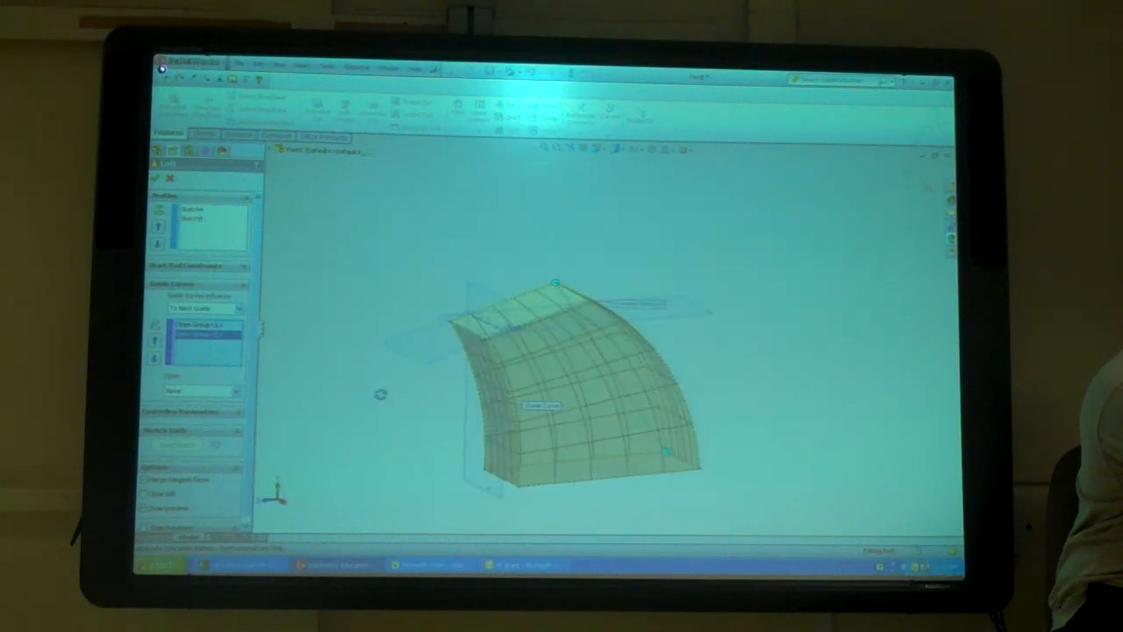
Confirm the guided loft as a solid and select a curved edge for the fillet.
click(158, 176)
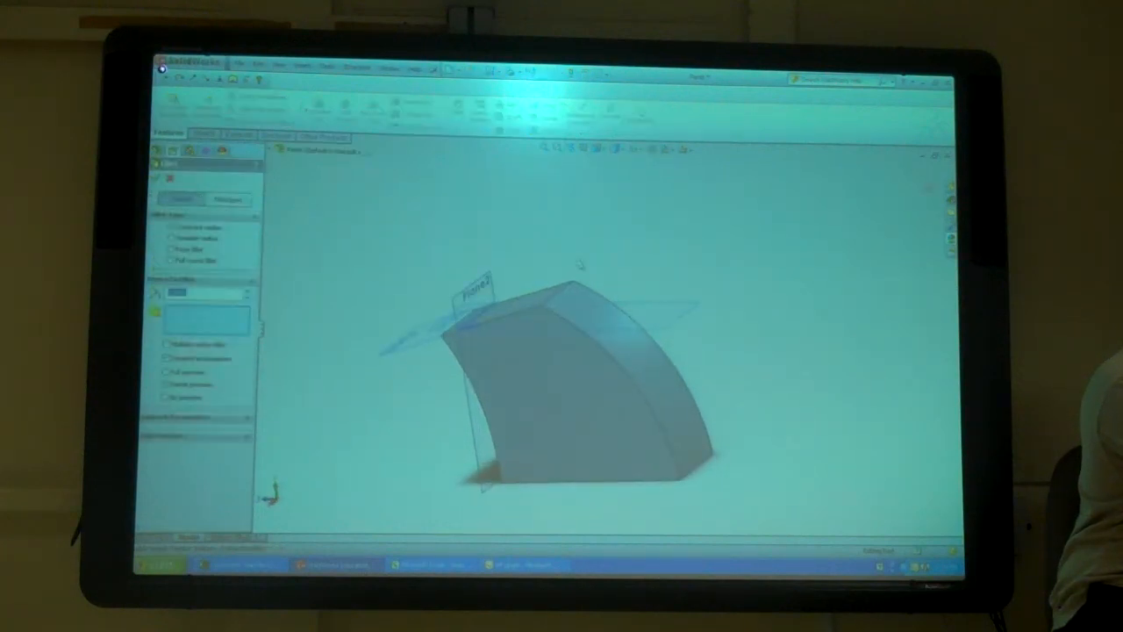
click(597, 316)
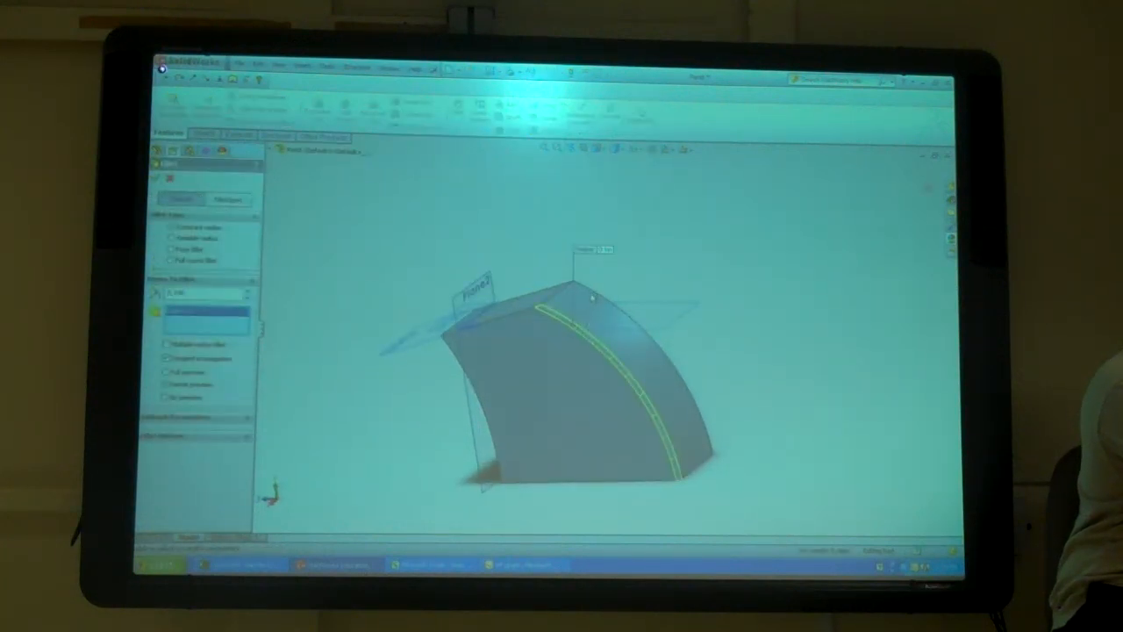